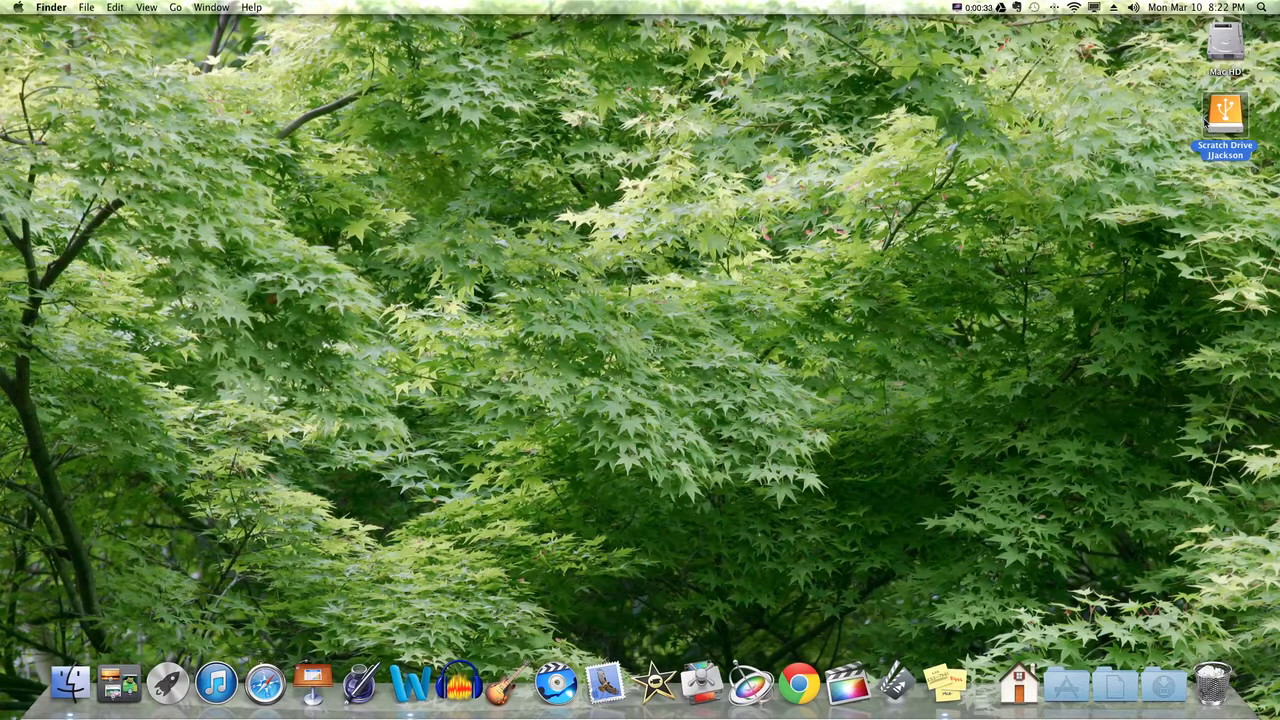
Open the Scratch Drive JJackson external drive from the desktop in a Finder window.
{"action": "double_click", "coordinate": [1224, 110]}
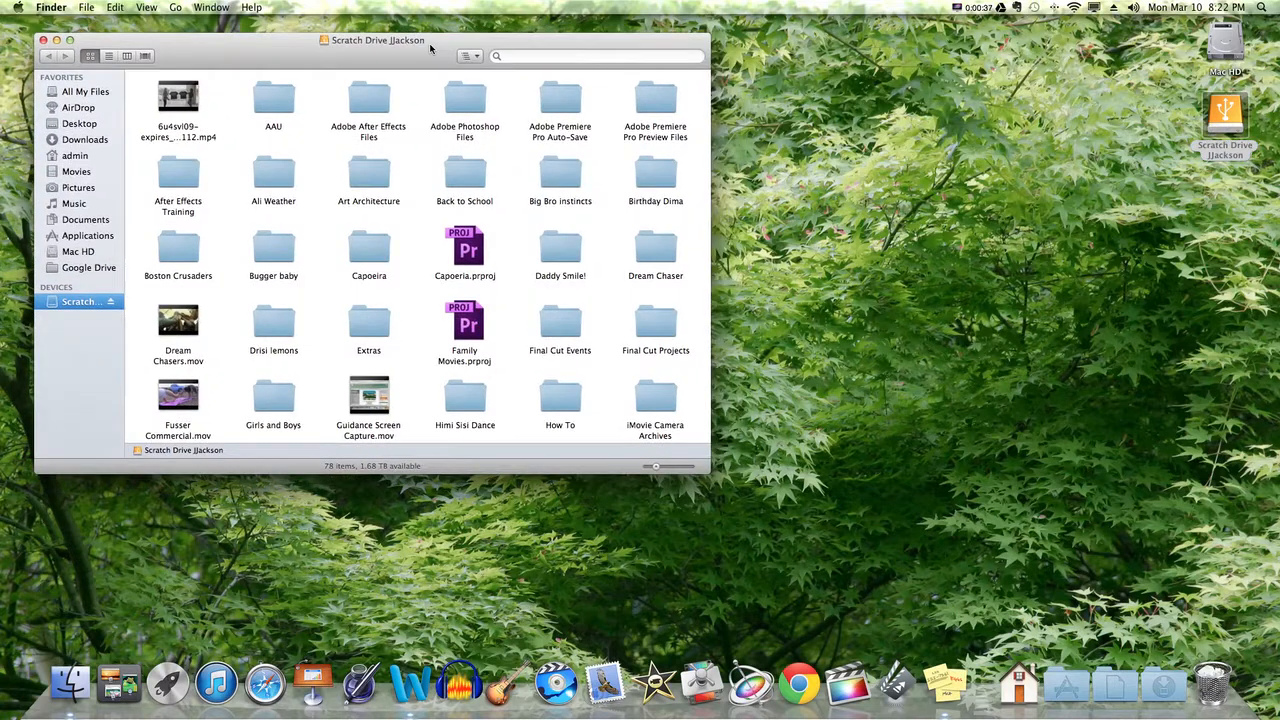
{"action": "mouse_move", "coordinate": [554, 324]}
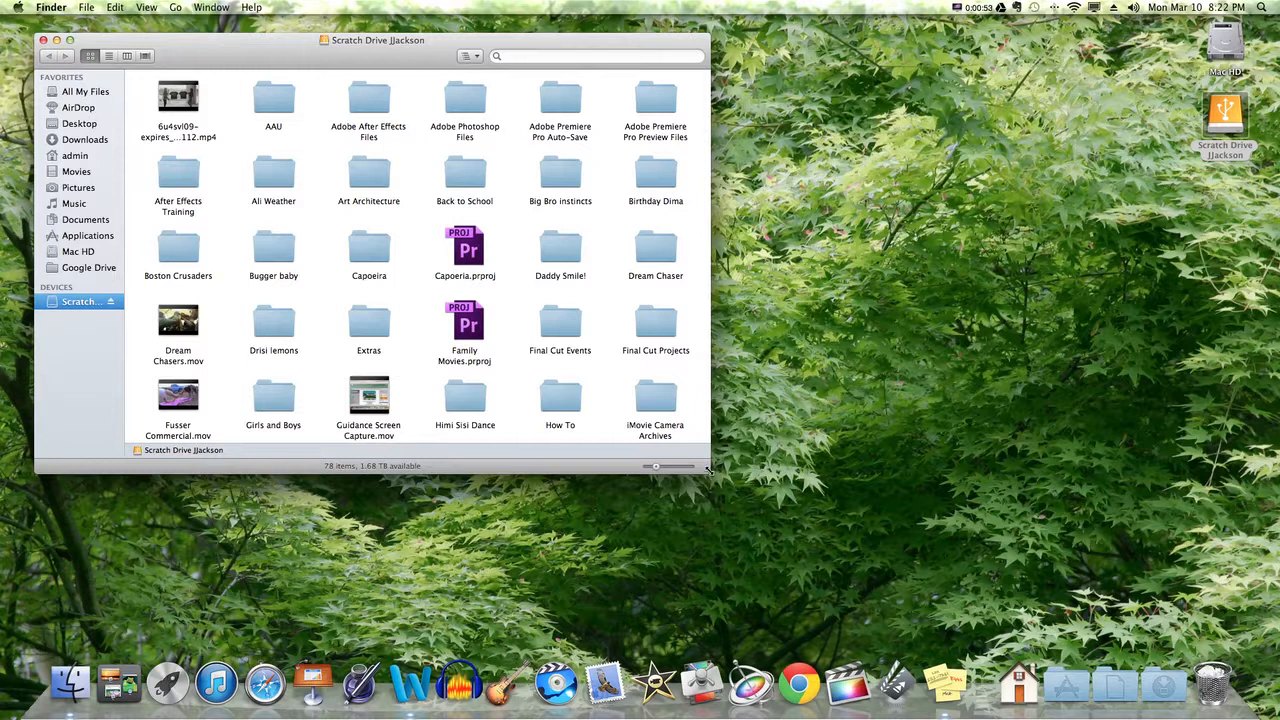
Enlarge the Scratch Drive window and browse all 78 items, leaving nothing selected.
{"action": "left_click_drag", "start_coordinate": [710, 470], "coordinate": [850, 540]}
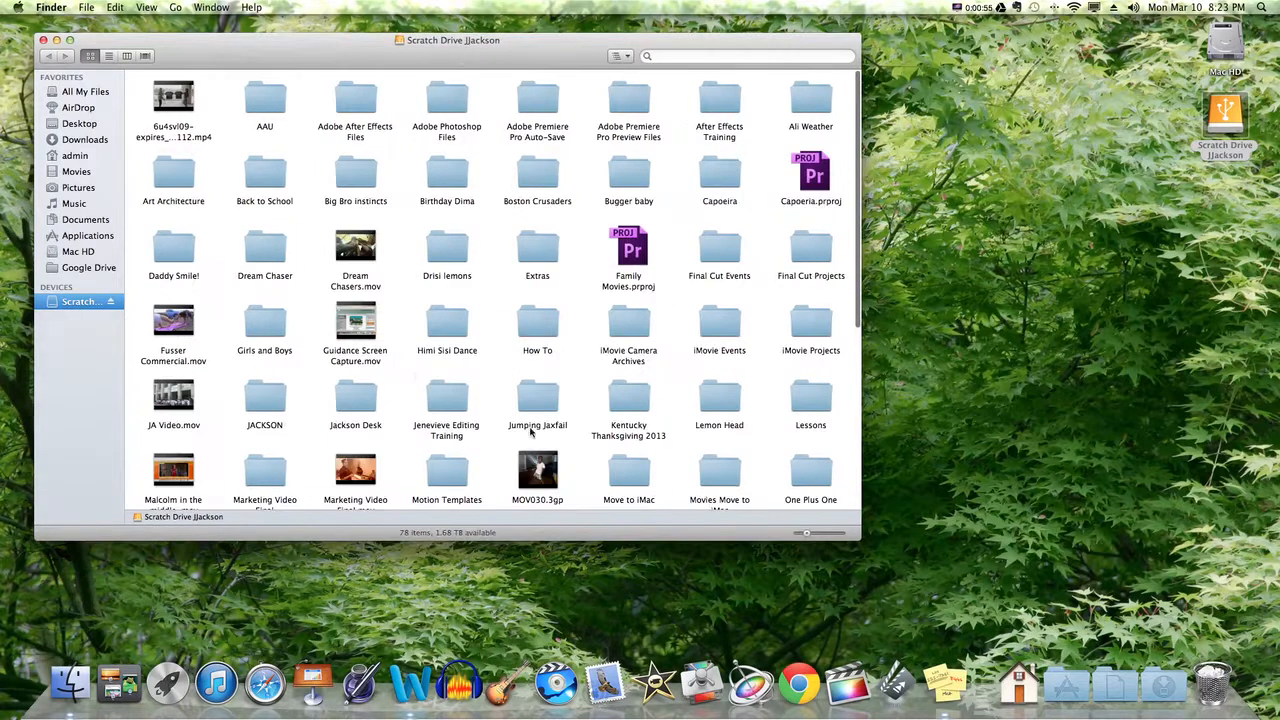
{"action": "scroll", "scroll_direction": "down", "scroll_amount": 3}
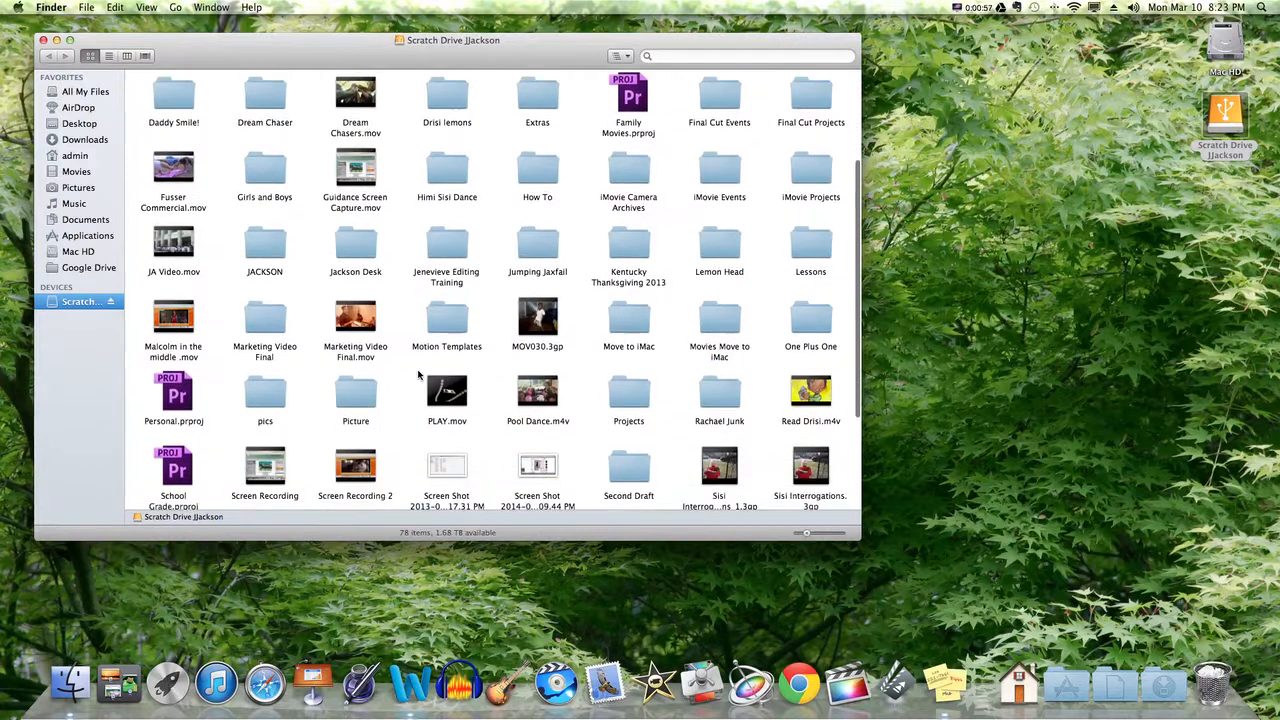
{"action": "scroll", "scroll_direction": "down", "scroll_amount": 3}
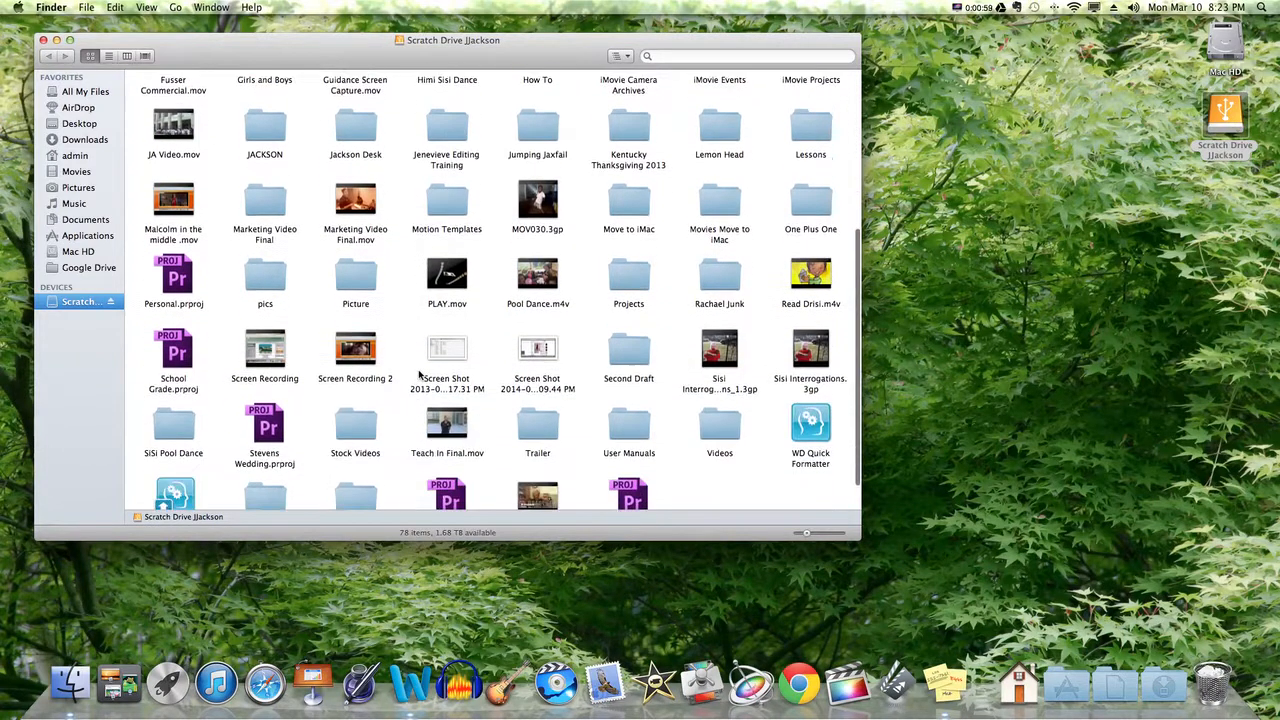
{"action": "scroll", "scroll_direction": "down", "scroll_amount": 3}
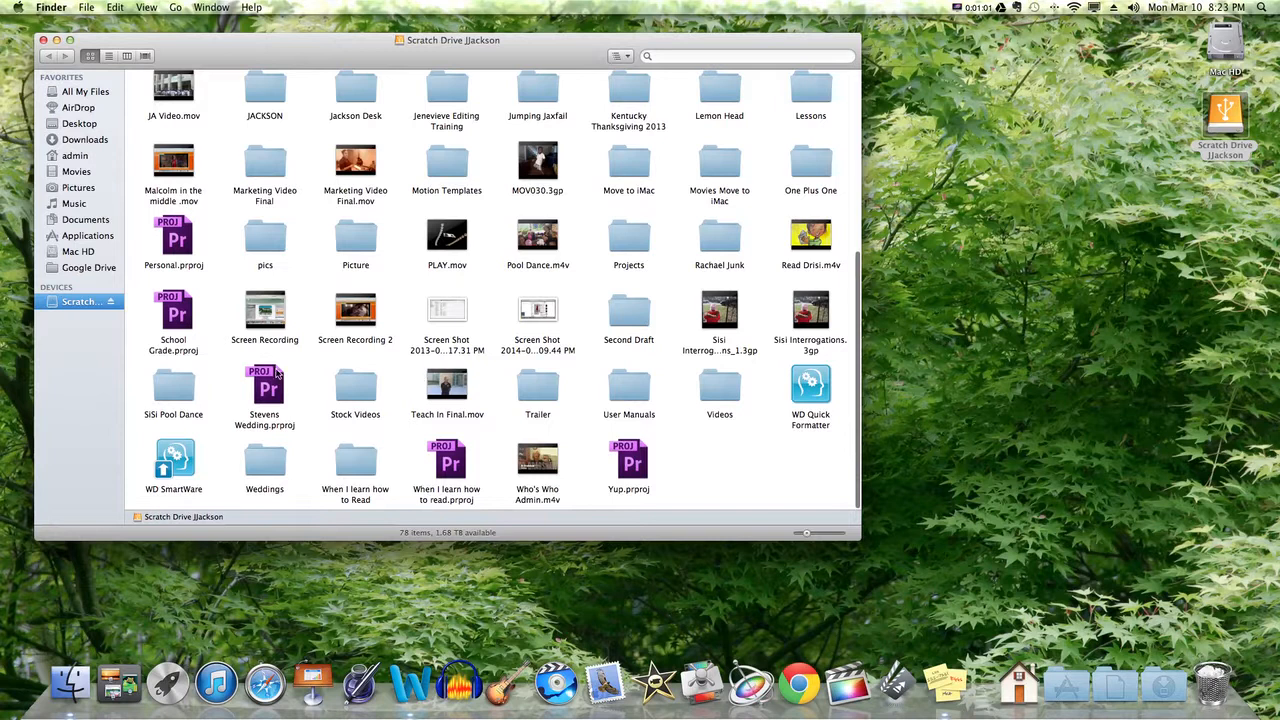
{"action": "left_click", "coordinate": [355, 382]}
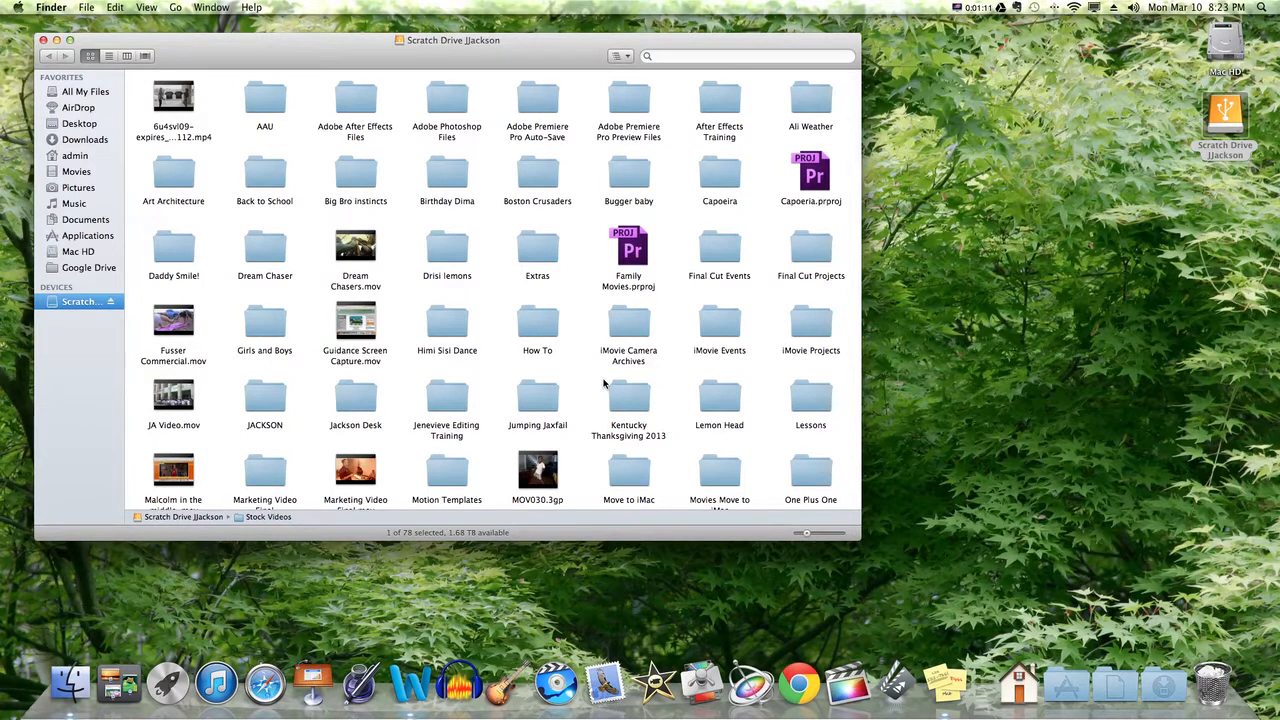
{"action": "scroll", "scroll_direction": "down", "scroll_amount": 3}
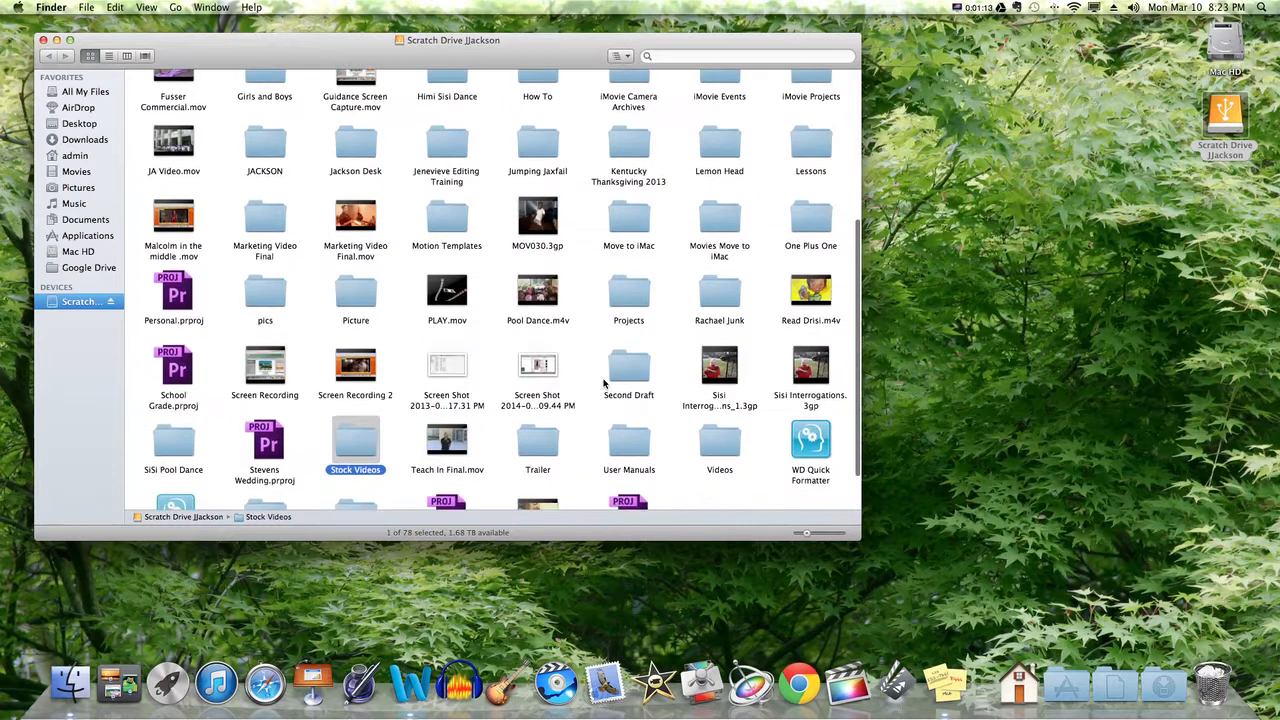
{"action": "scroll", "scroll_direction": "down", "scroll_amount": 3}
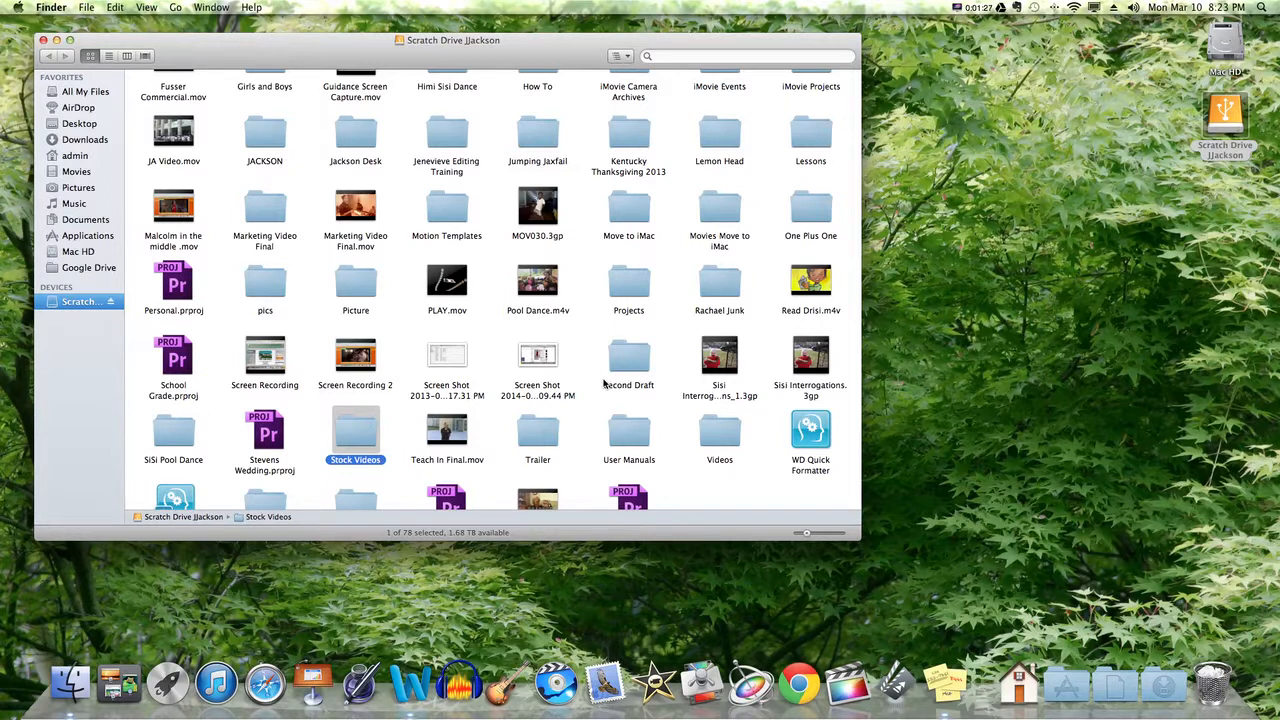
{"action": "left_click", "coordinate": [688, 500]}
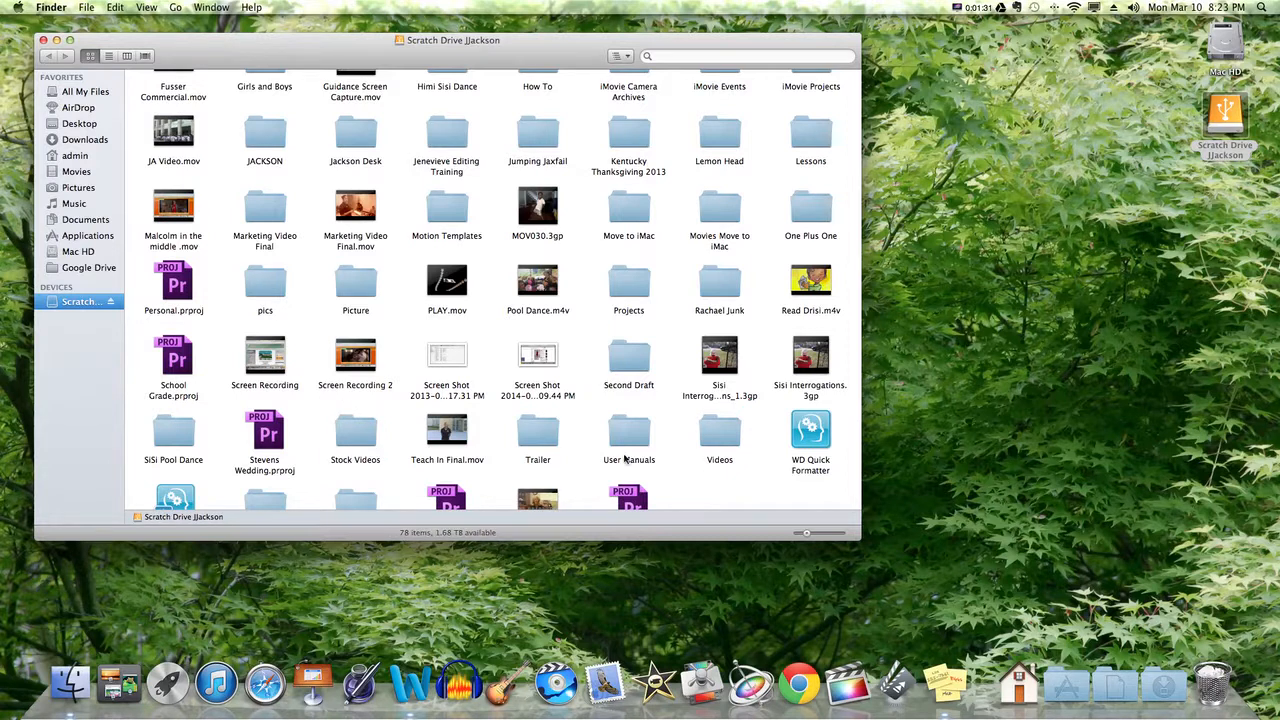
{"action": "left_click", "coordinate": [113, 55]}
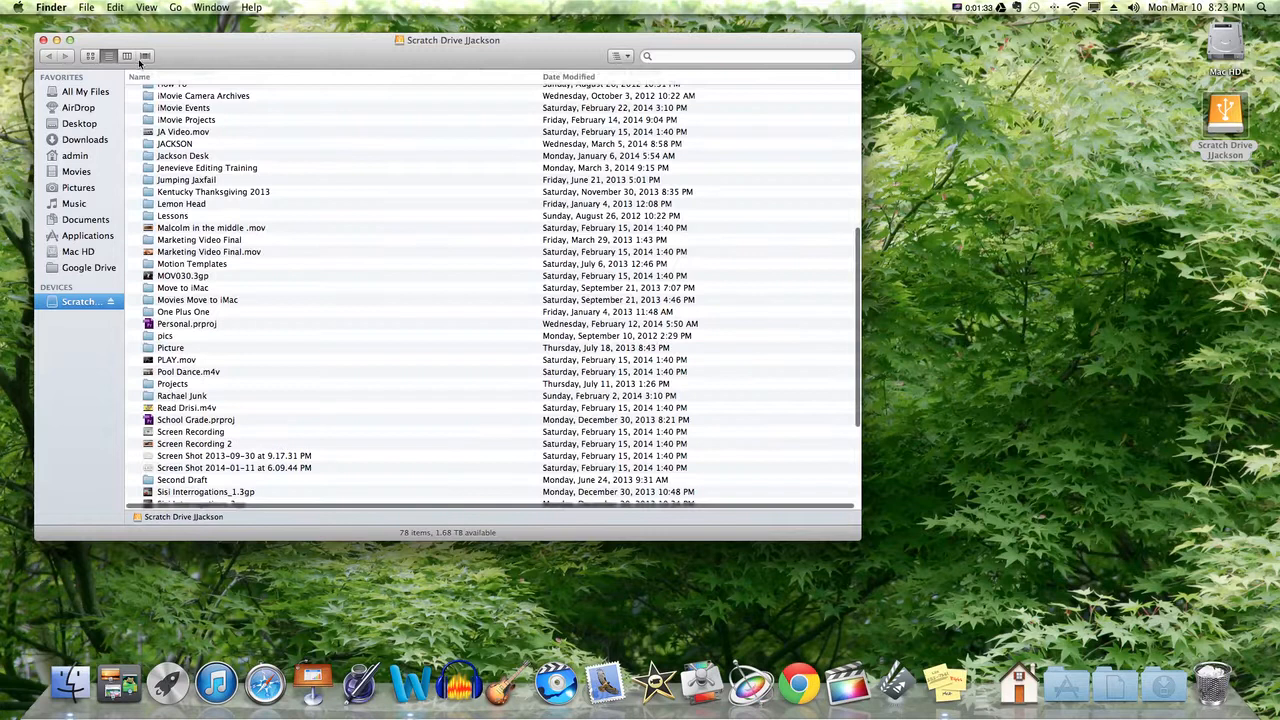
{"action": "scroll", "scroll_direction": "down", "scroll_amount": 3}
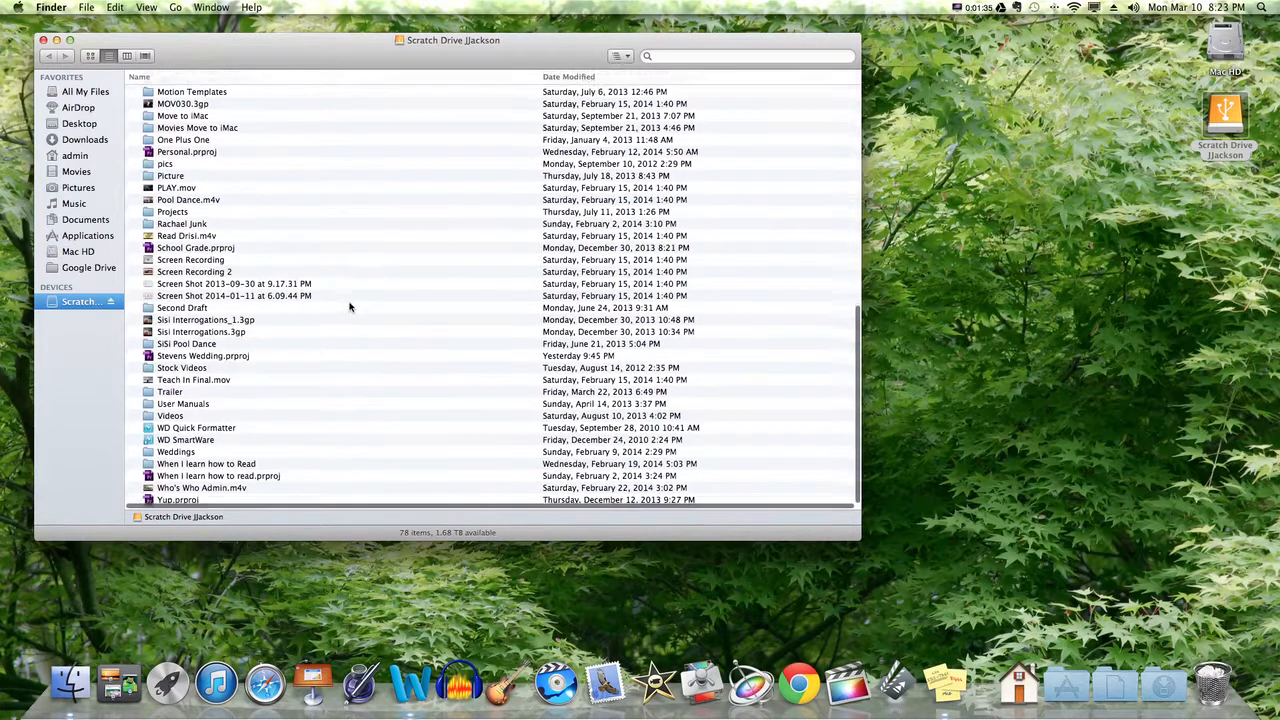
{"action": "right_click", "coordinate": [235, 299]}
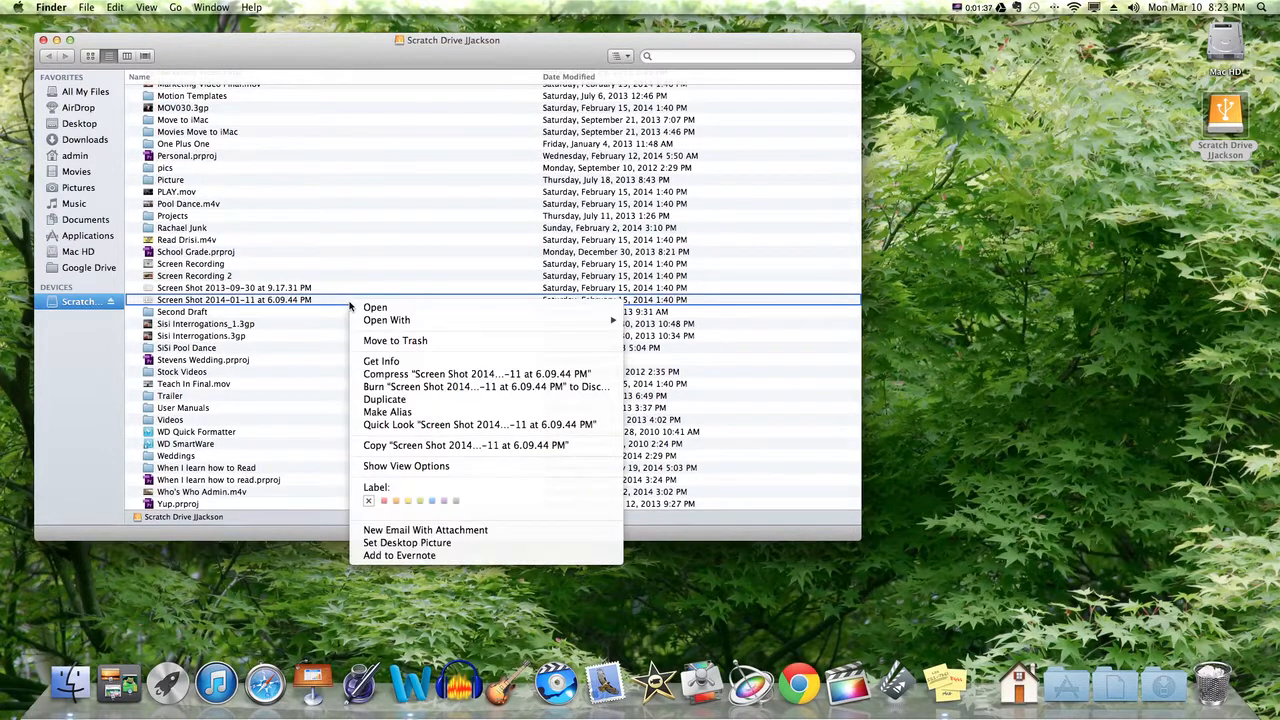
{"action": "mouse_move", "coordinate": [310, 412]}
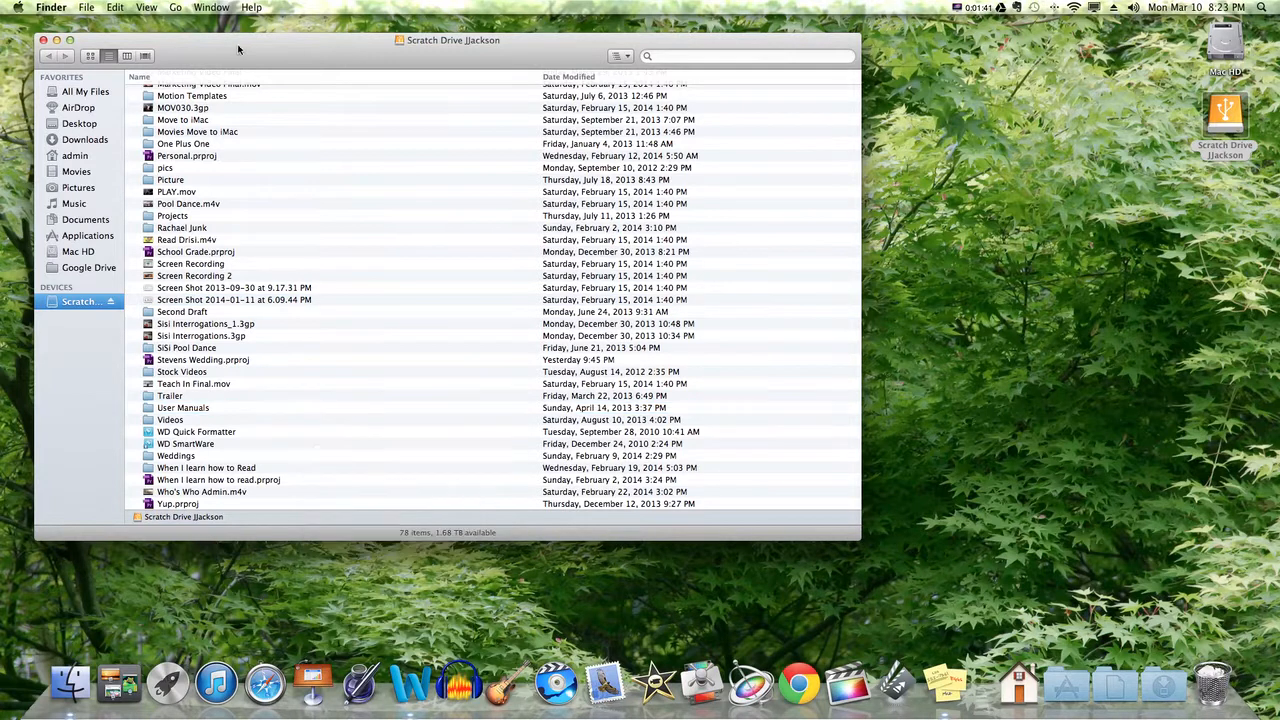
{"action": "left_click", "coordinate": [92, 55]}
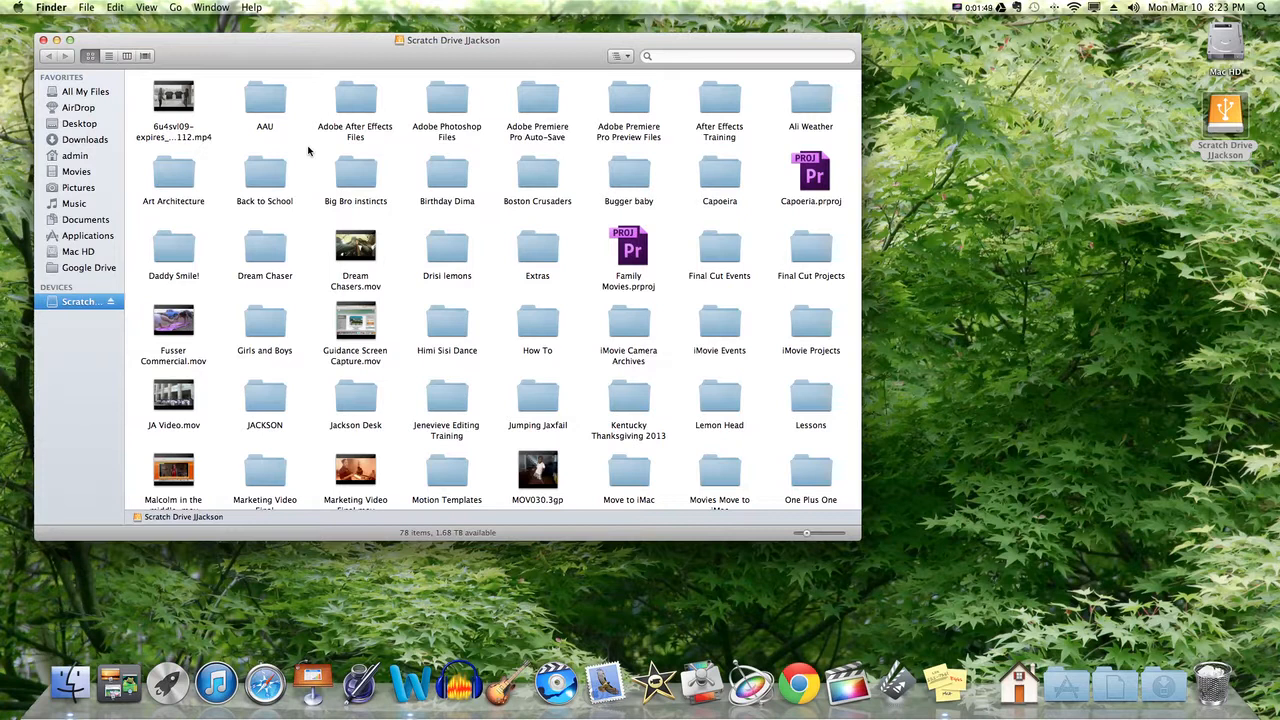
Create a new folder on the Scratch Drive named '8th Period Shiny Productions'.
{"action": "right_click", "coordinate": [308, 150]}
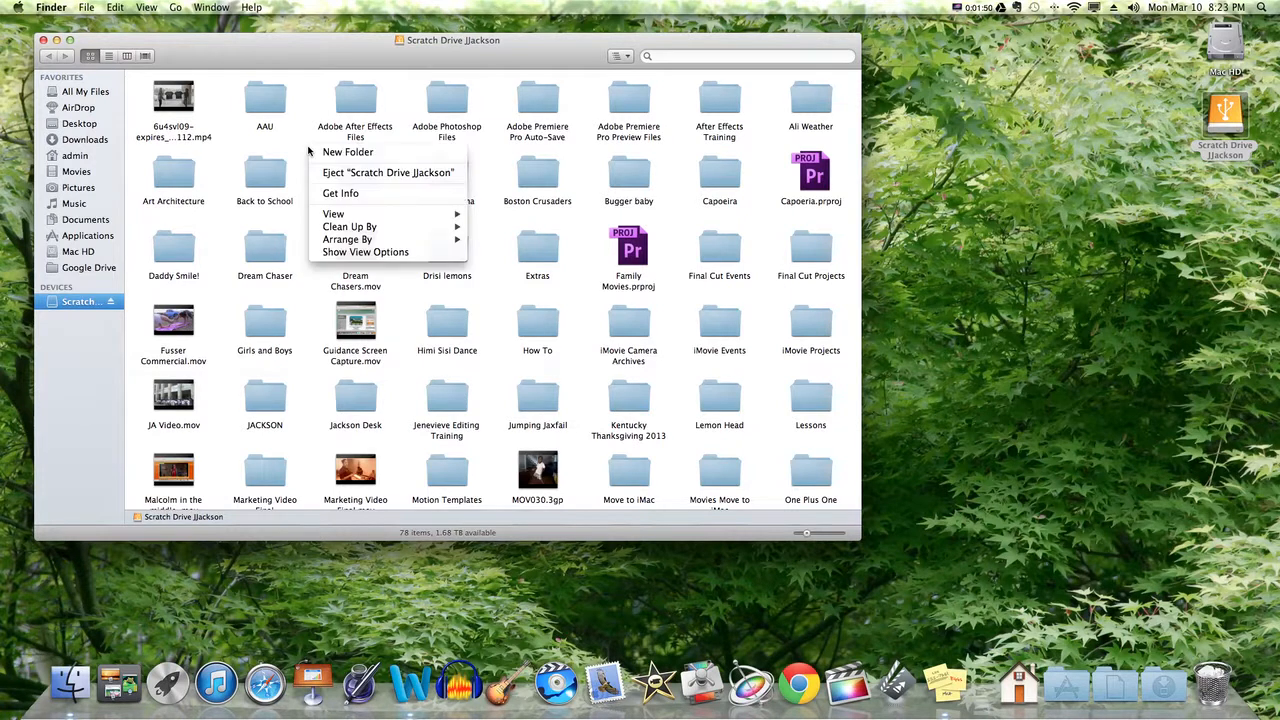
{"action": "mouse_move", "coordinate": [347, 151]}
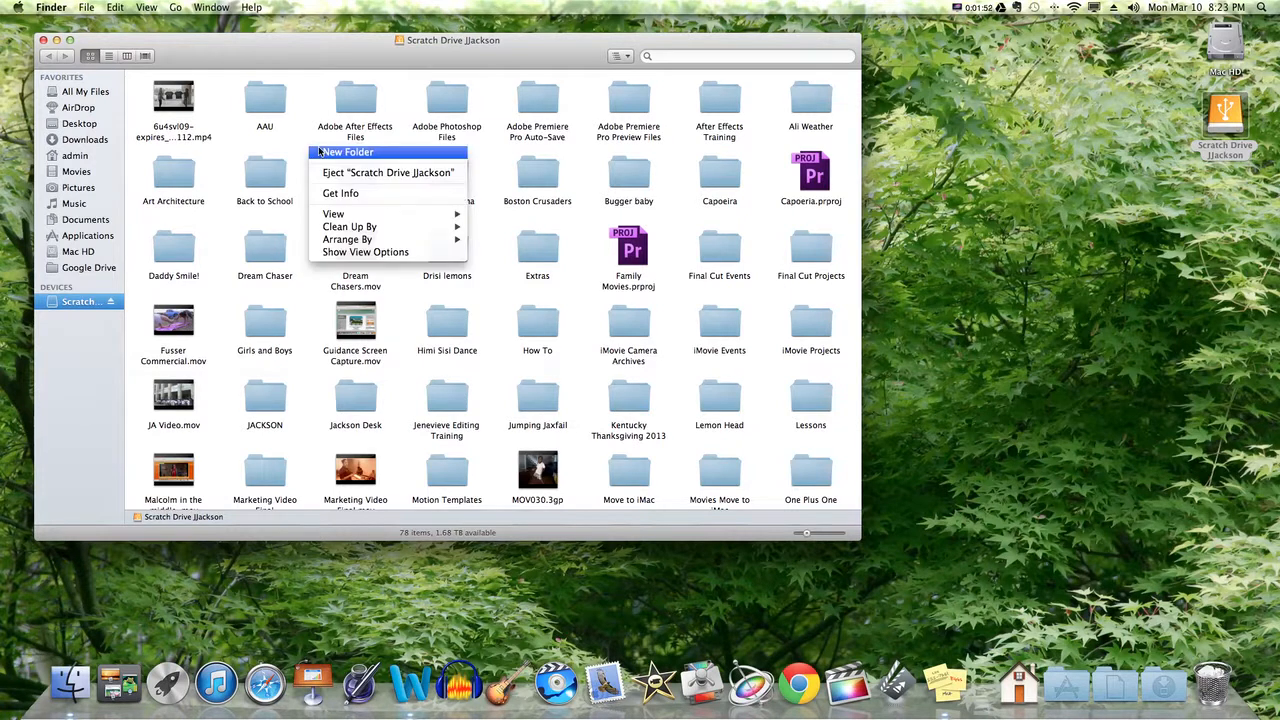
{"action": "left_click", "coordinate": [347, 151]}
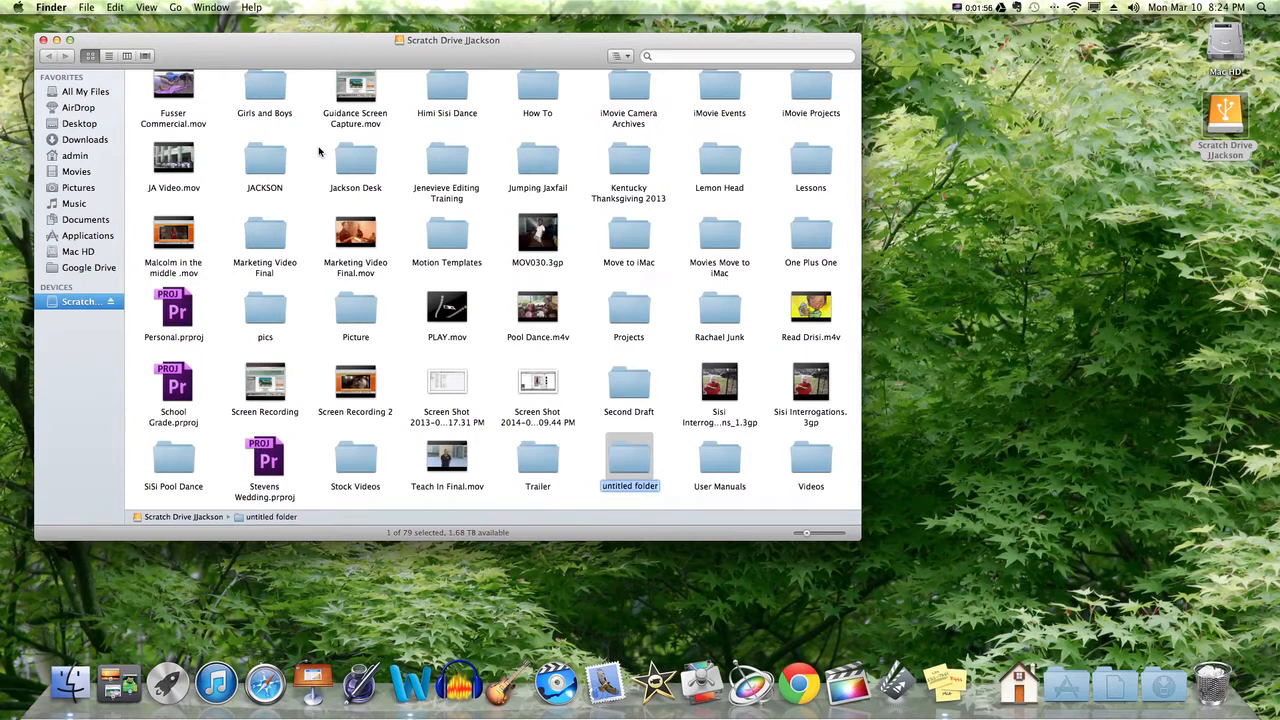
{"action": "type", "text": "Perio"}
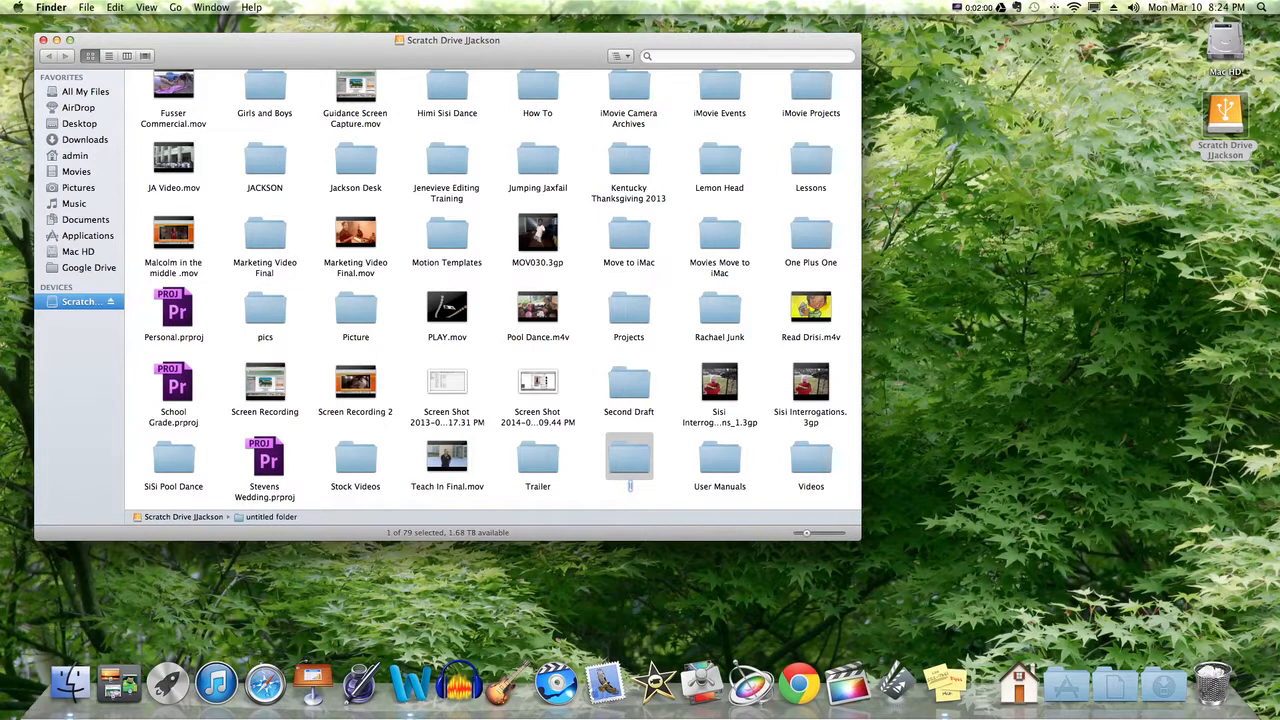
{"action": "type", "text": "8th Period Shiny"}
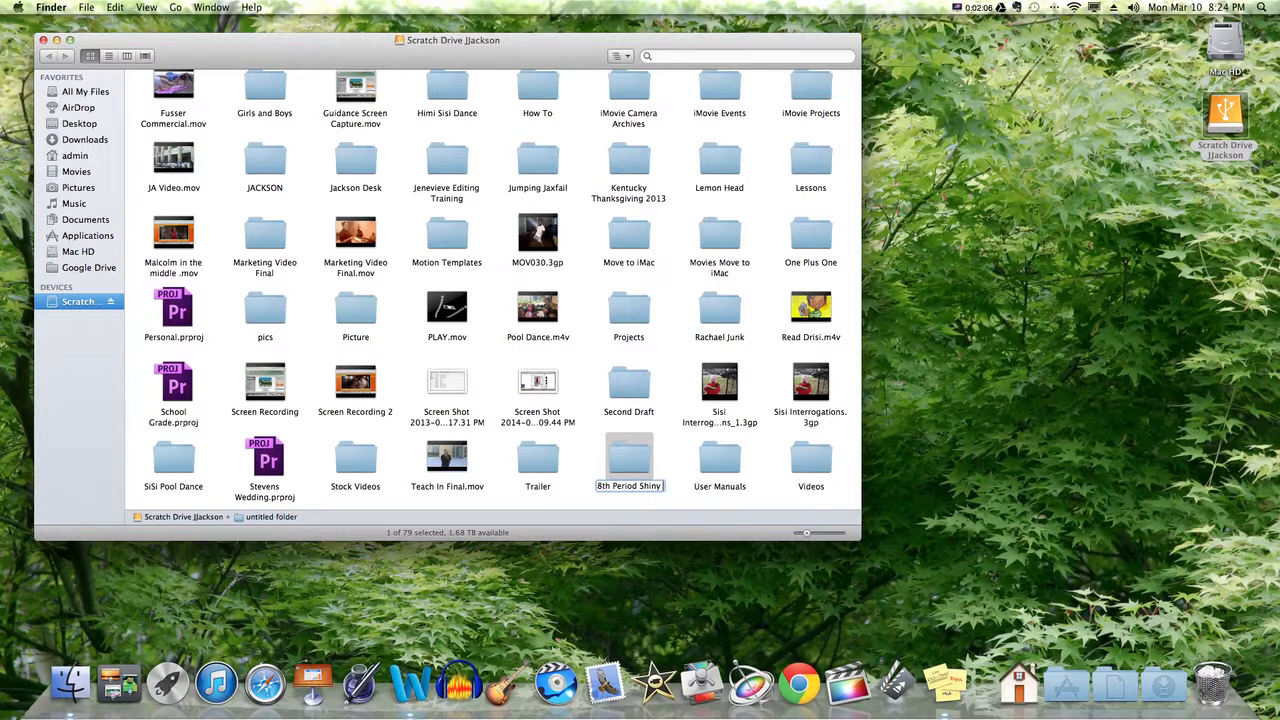
{"action": "type", "text": "Produc"}
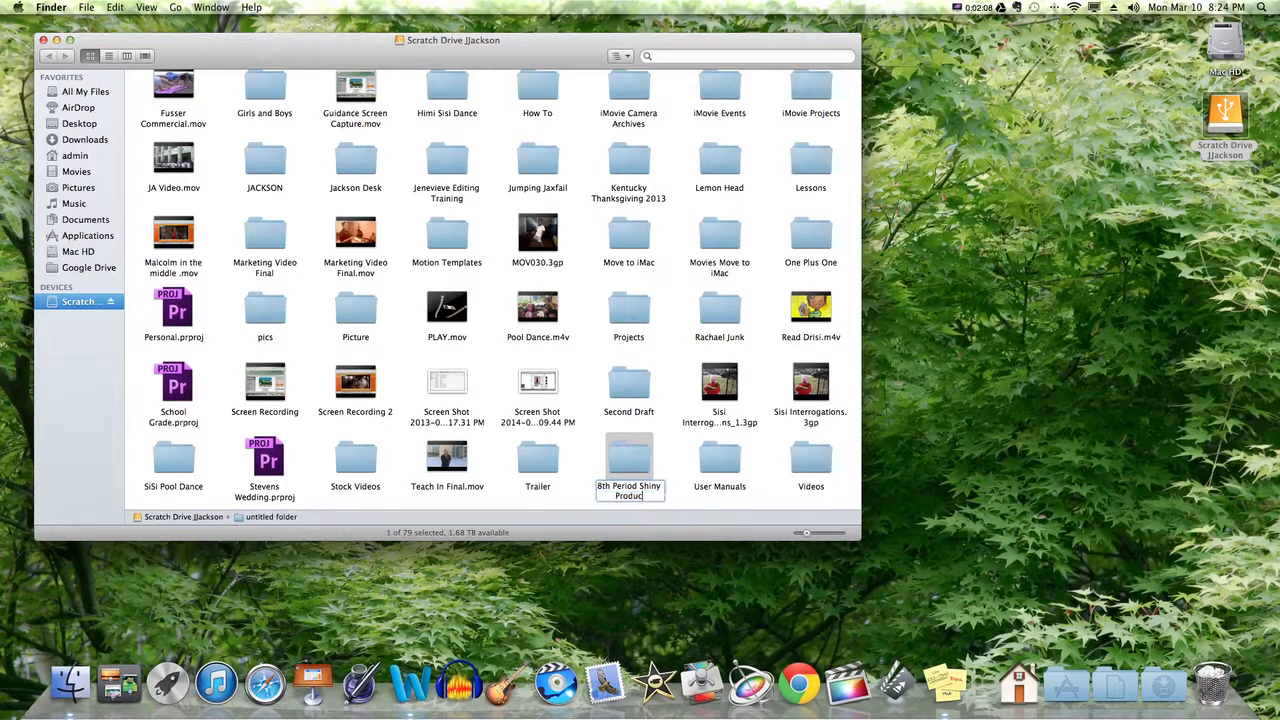
{"action": "key", "text": "Return"}
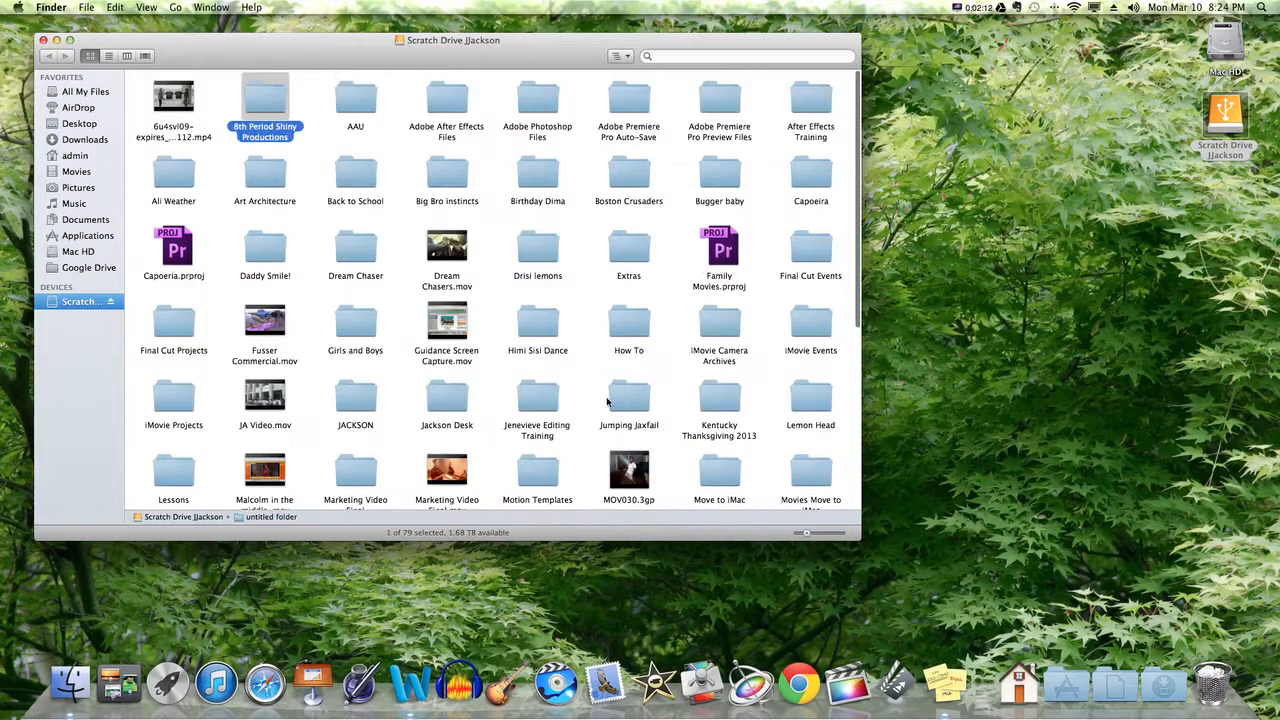
{"action": "mouse_move", "coordinate": [697, 278]}
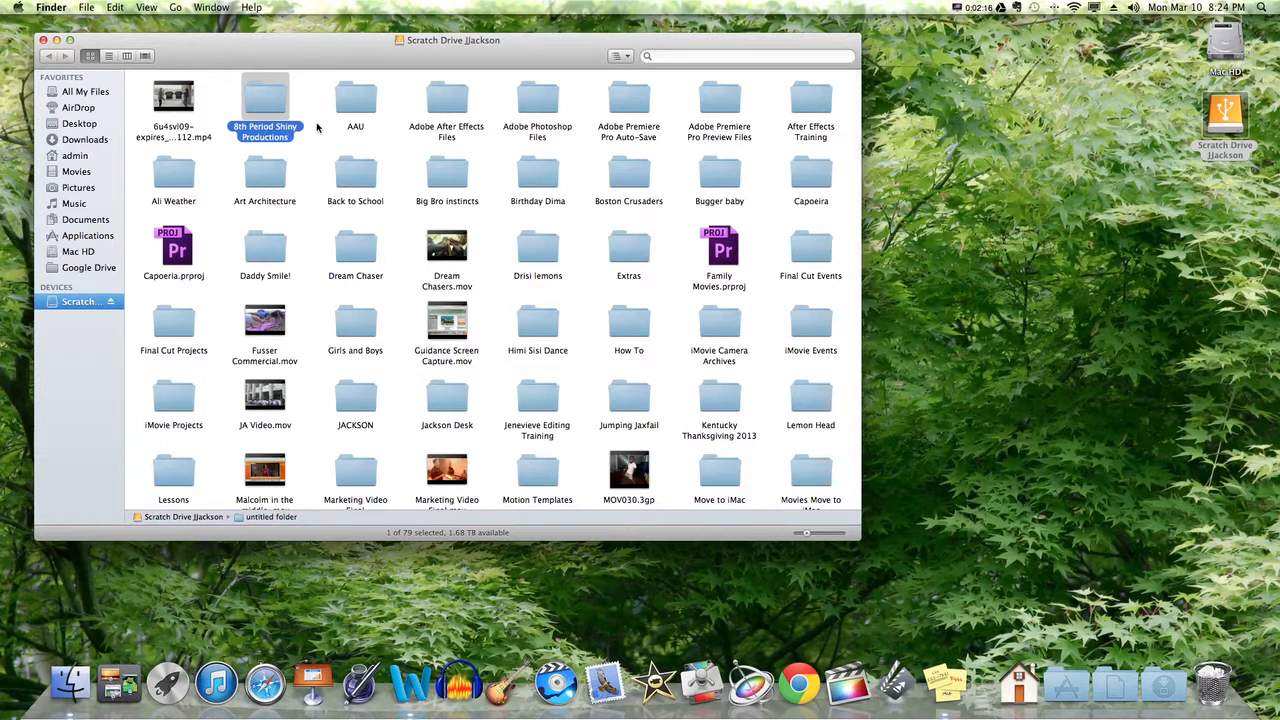
{"action": "mouse_move", "coordinate": [155, 133]}
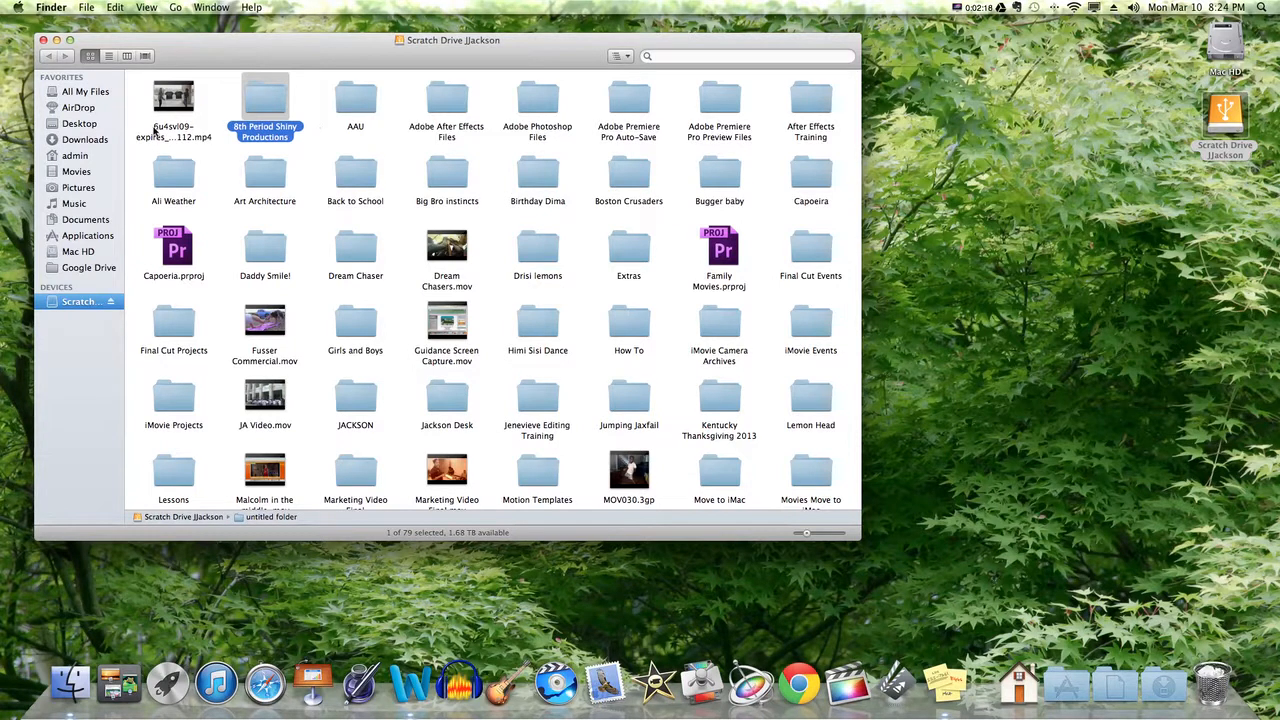
{"action": "mouse_move", "coordinate": [342, 128]}
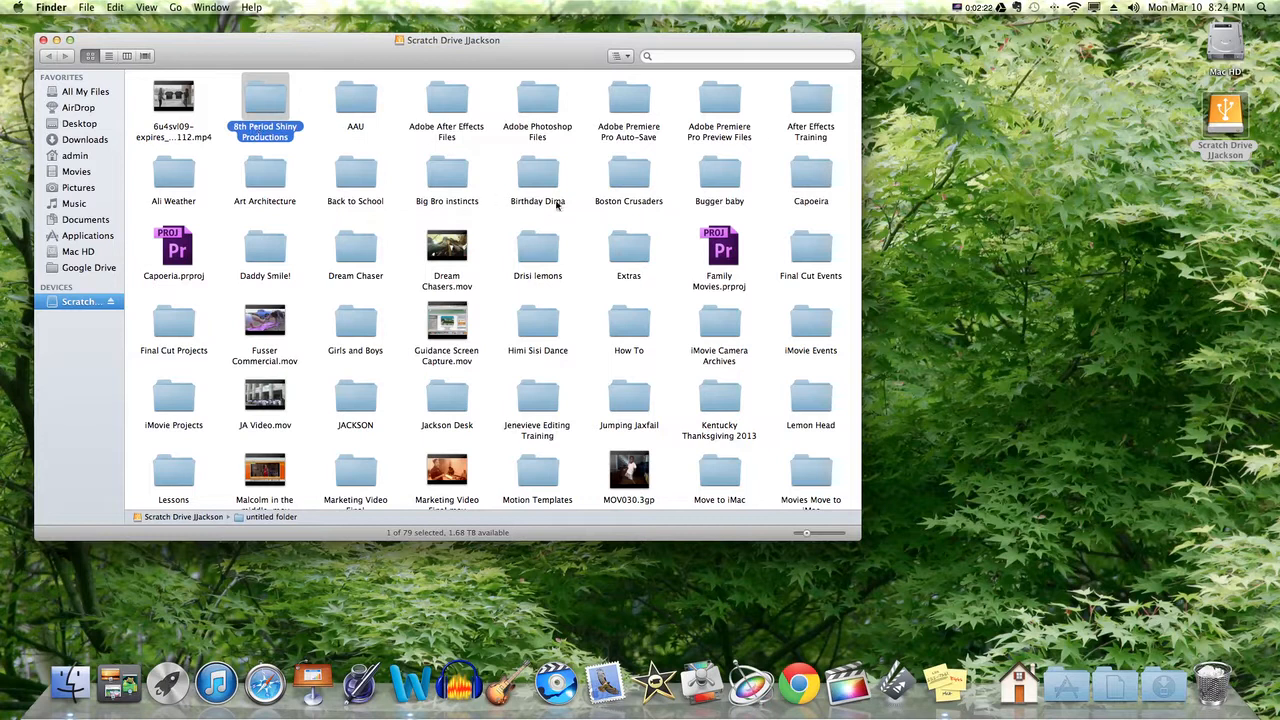
{"action": "mouse_move", "coordinate": [293, 285]}
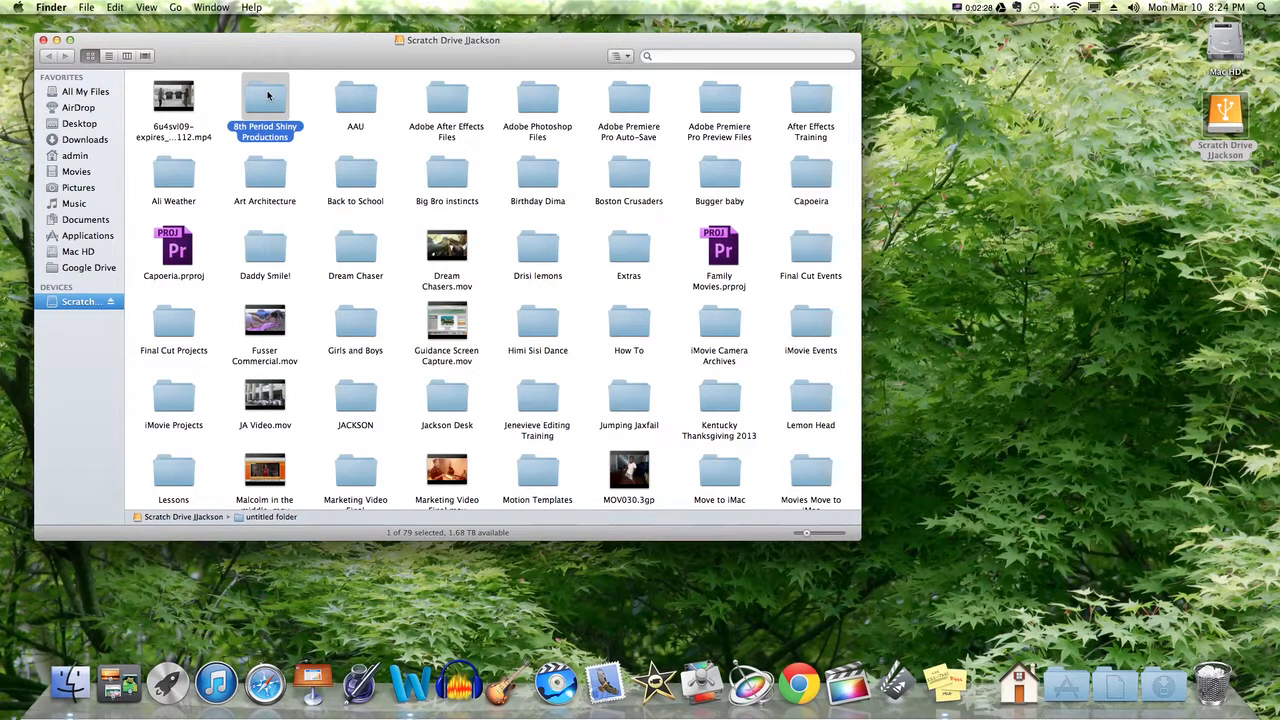
Open the empty '8th Period Shiny Productions' folder in its own Finder window.
{"action": "double_click", "coordinate": [265, 95]}
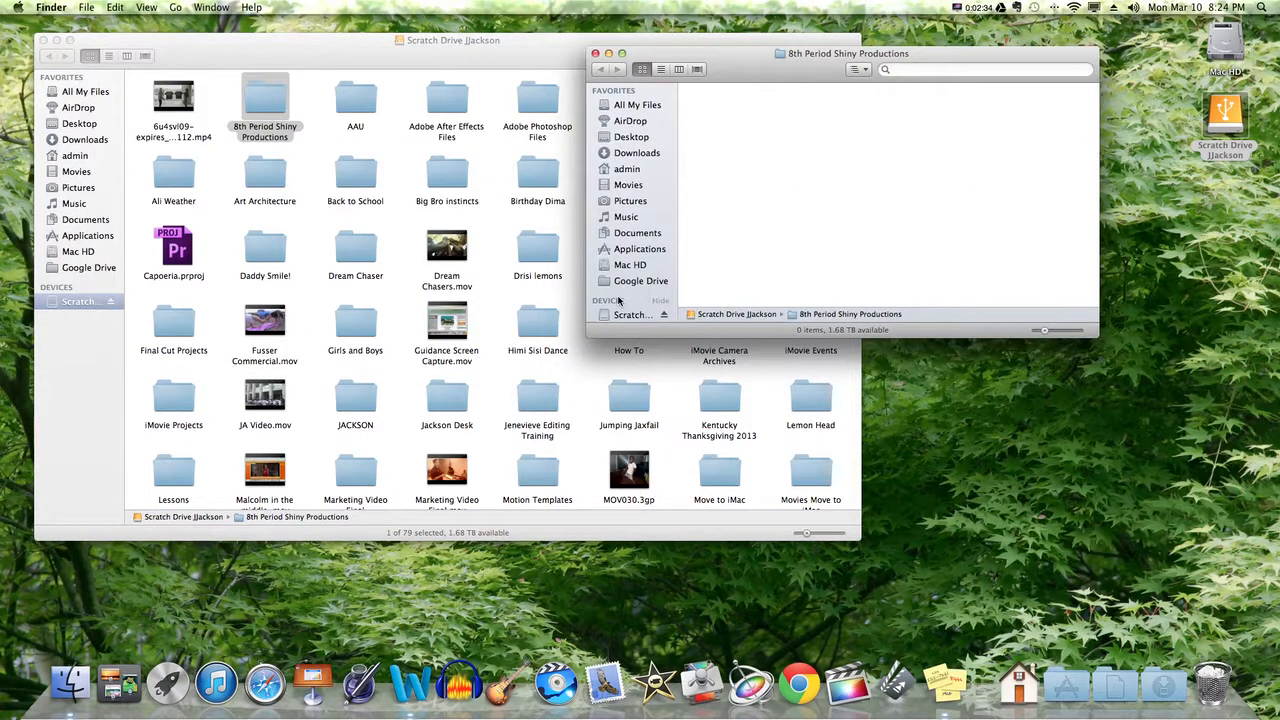
{"action": "mouse_move", "coordinate": [602, 57]}
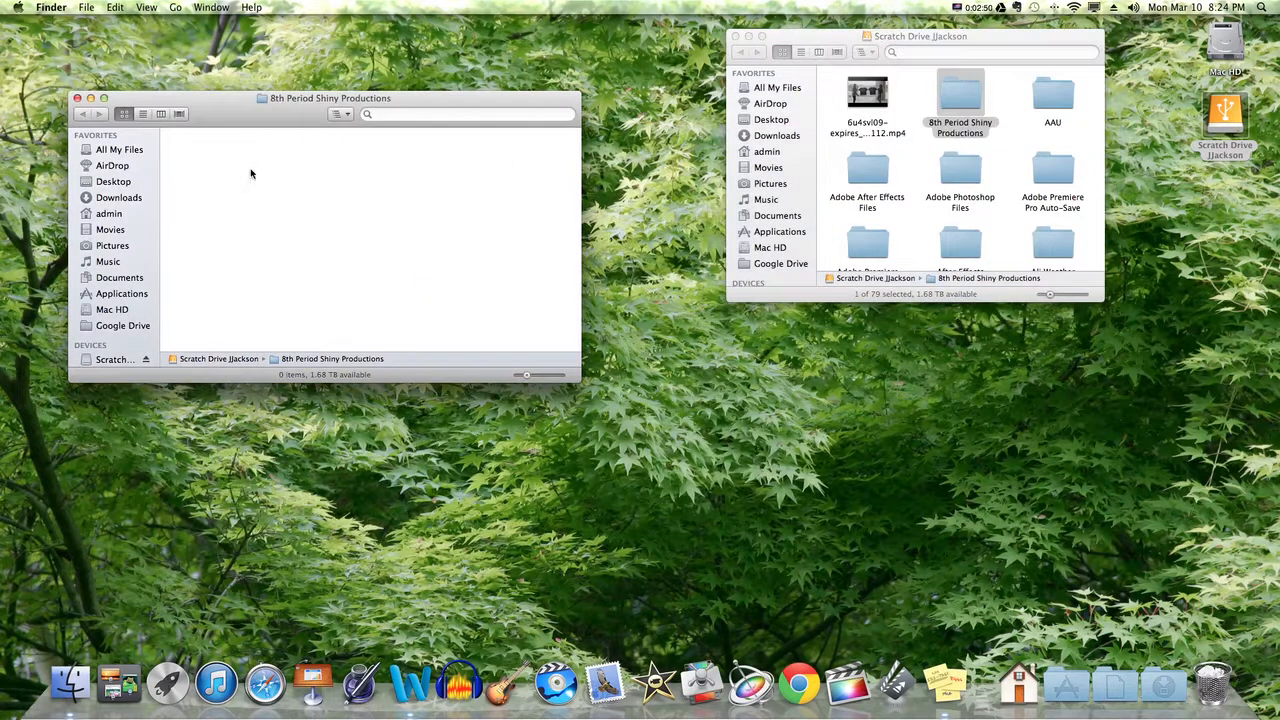
Add a 'Video Day 1' subfolder inside '8th Period Shiny Productions'.
{"action": "right_click", "coordinate": [251, 173]}
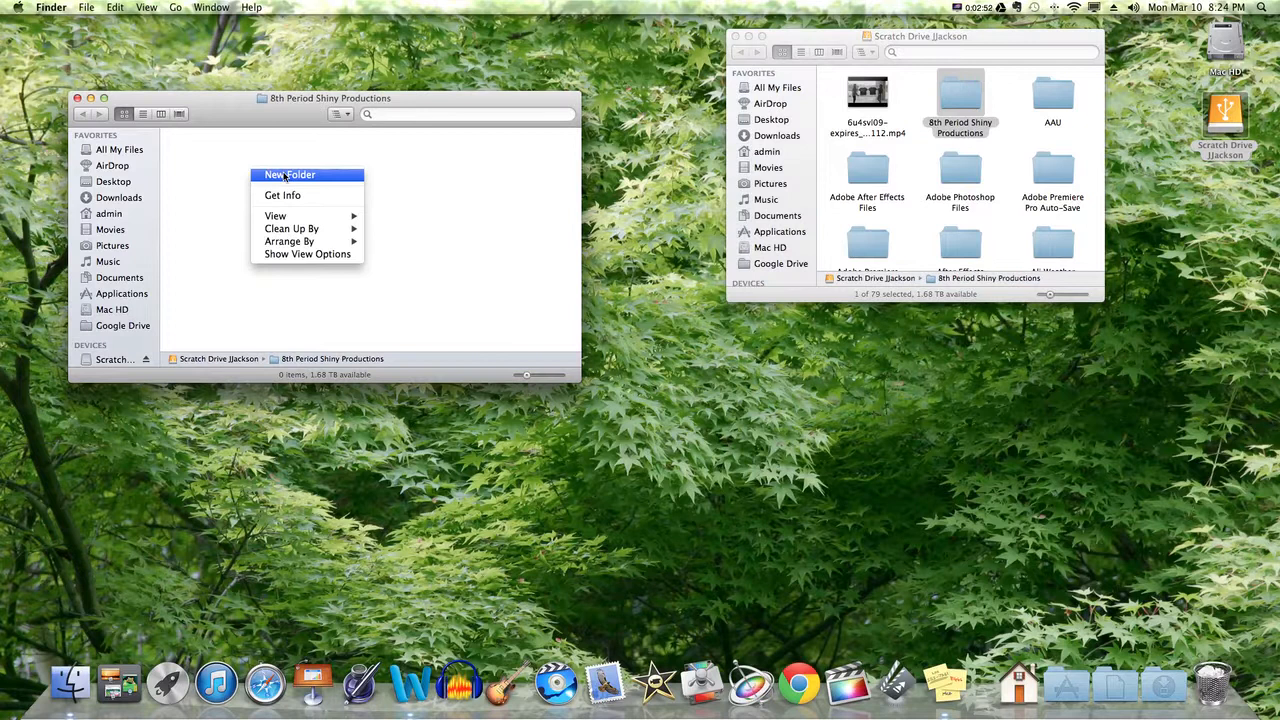
{"action": "left_click", "coordinate": [289, 174]}
{"action": "type", "text": "Video Day 1"}
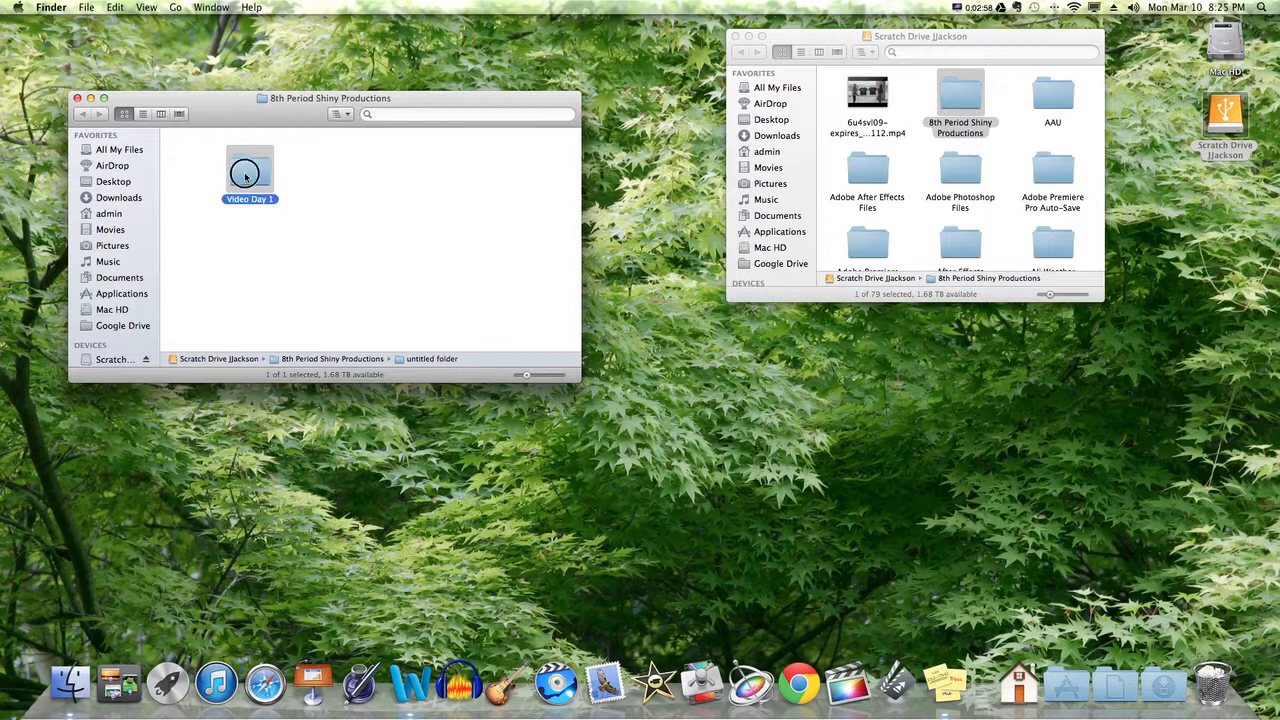
{"action": "double_click", "coordinate": [249, 170]}
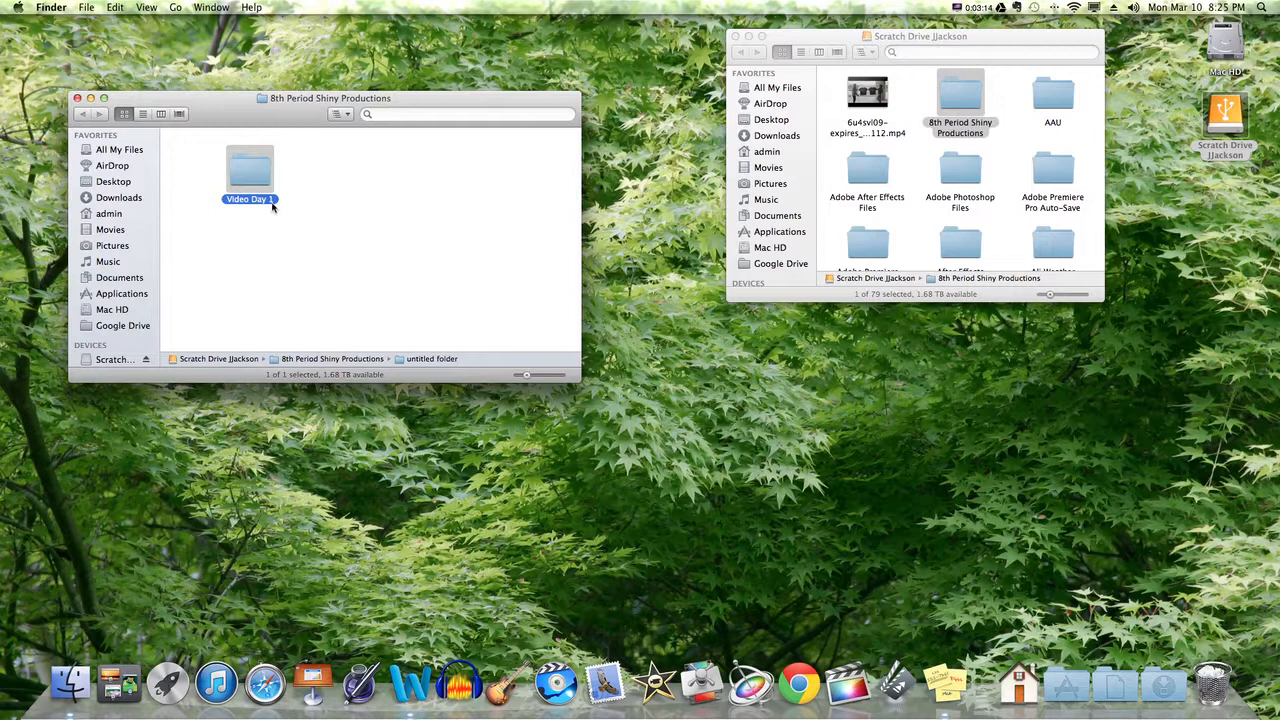
Rename the 'Video Day 1' subfolder to 'change name'.
{"action": "left_click", "coordinate": [260, 278]}
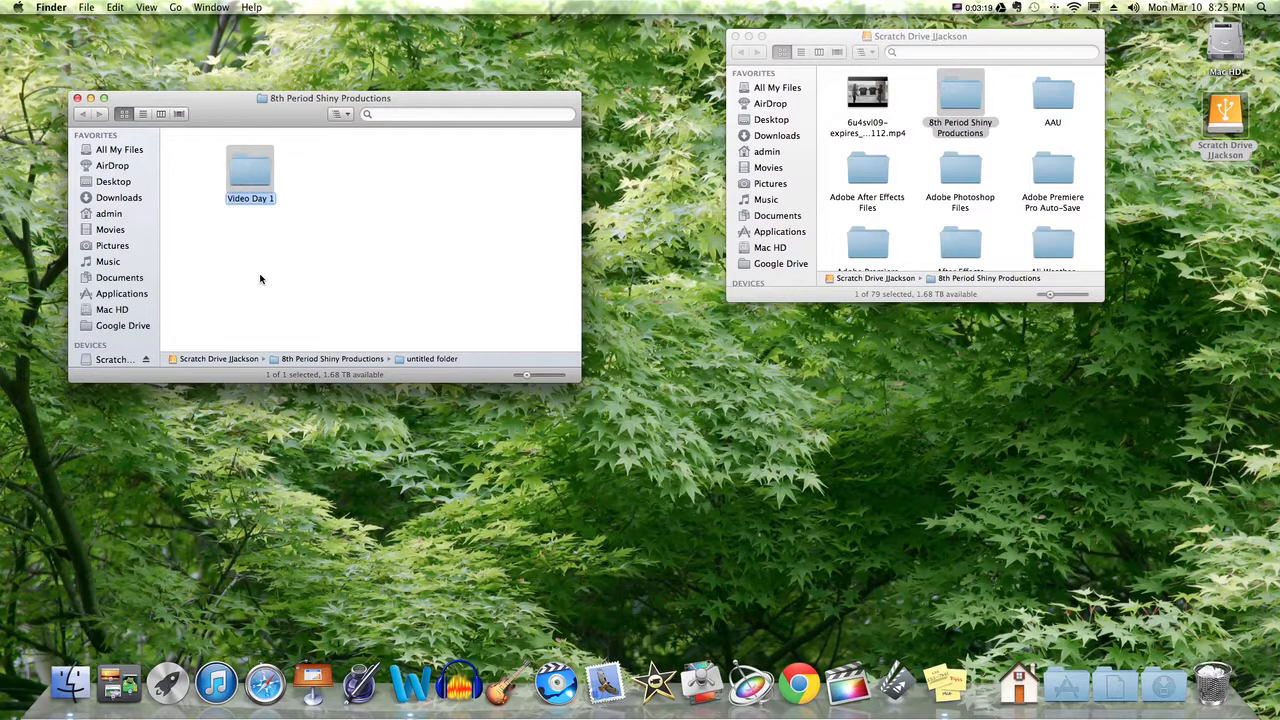
{"action": "type", "text": "change name"}
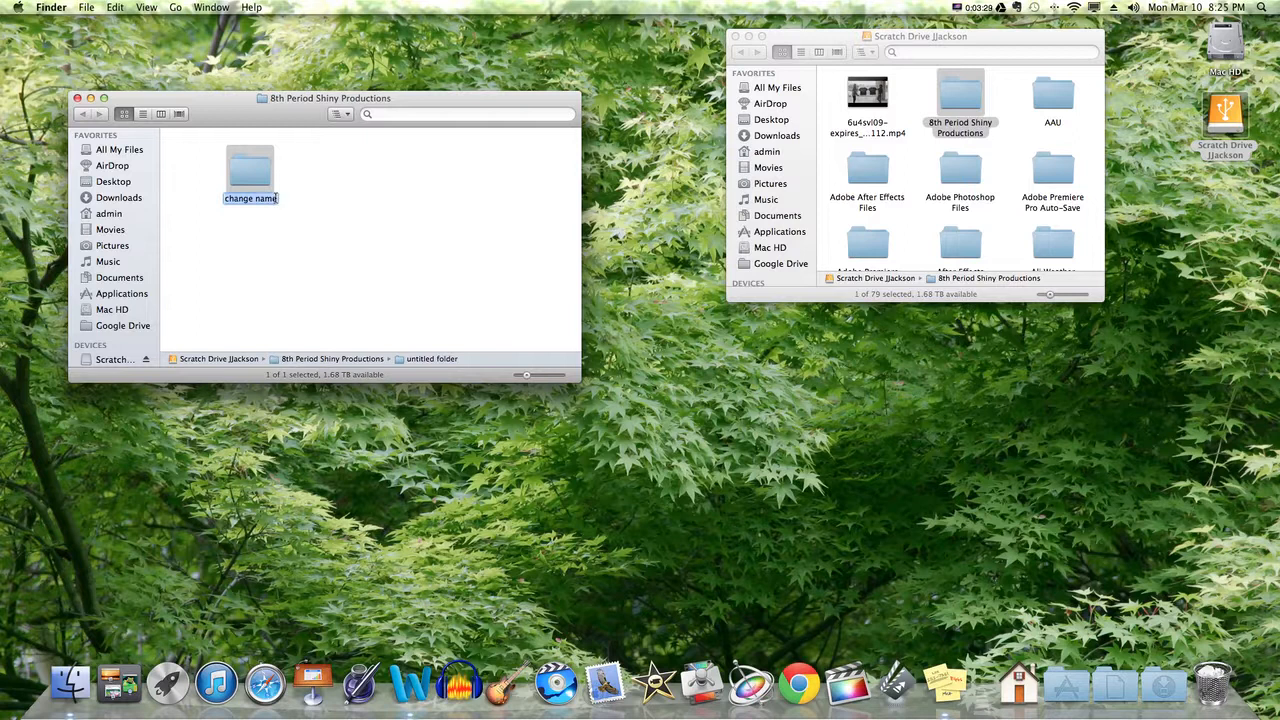
{"action": "key", "text": "Backspace"}
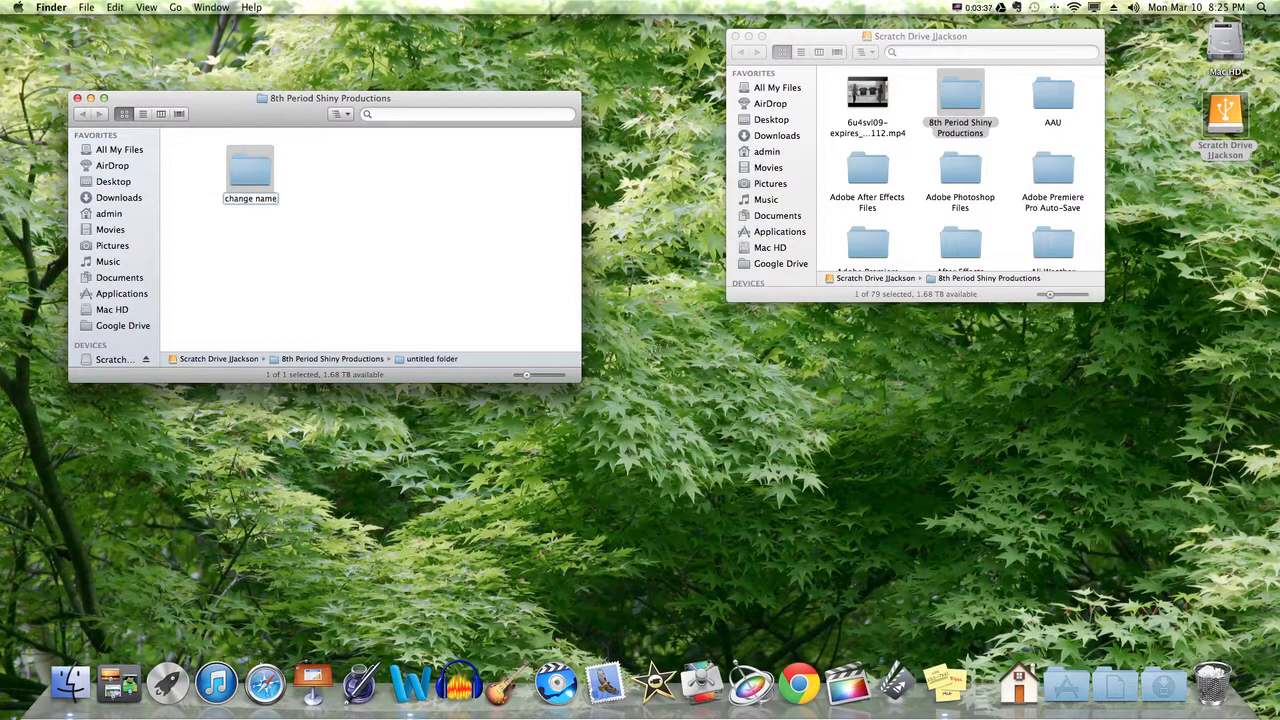
Open the empty 'change name' subfolder in a third window, then scroll the Scratch Drive listing.
{"action": "double_click", "coordinate": [250, 197]}
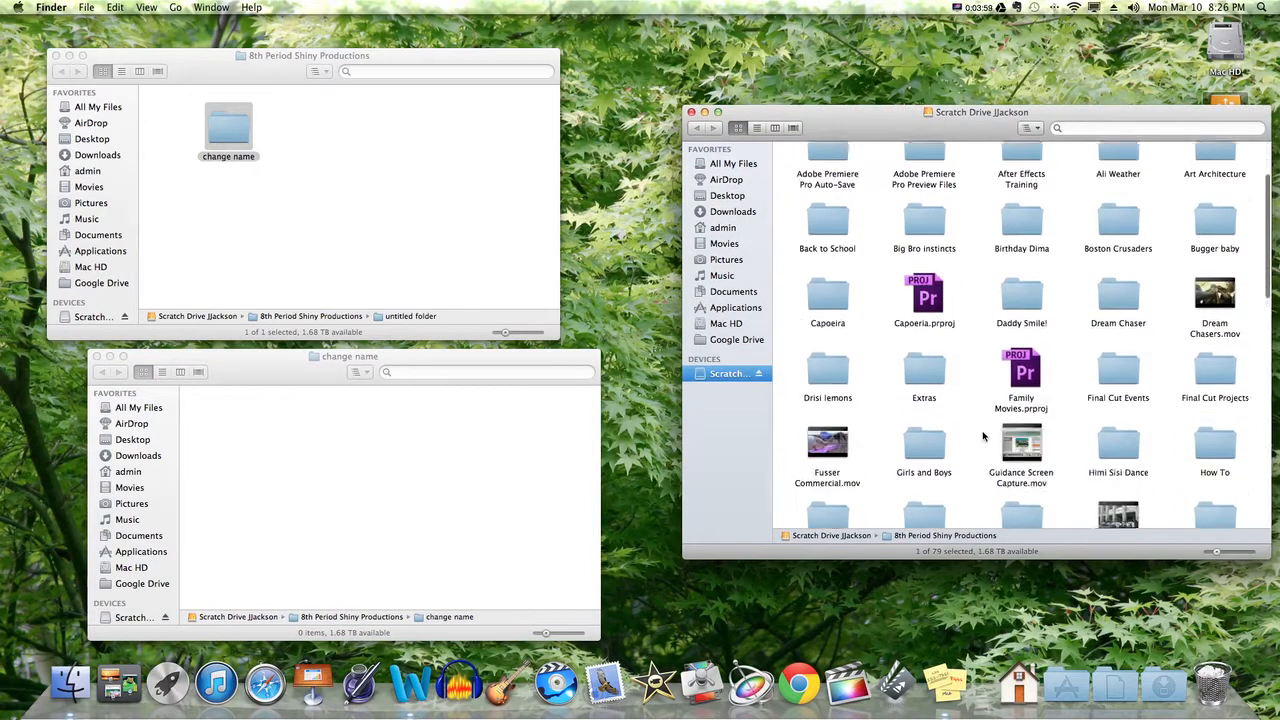
{"action": "scroll", "scroll_direction": "down", "scroll_amount": 3}
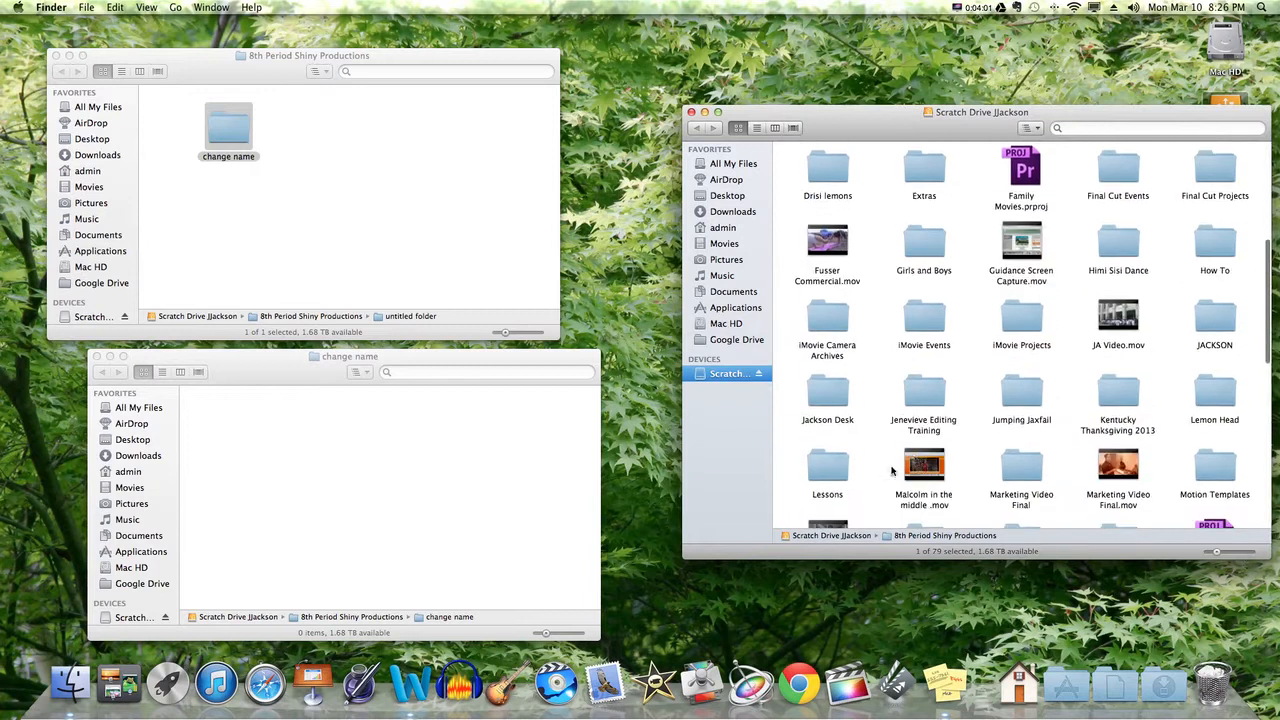